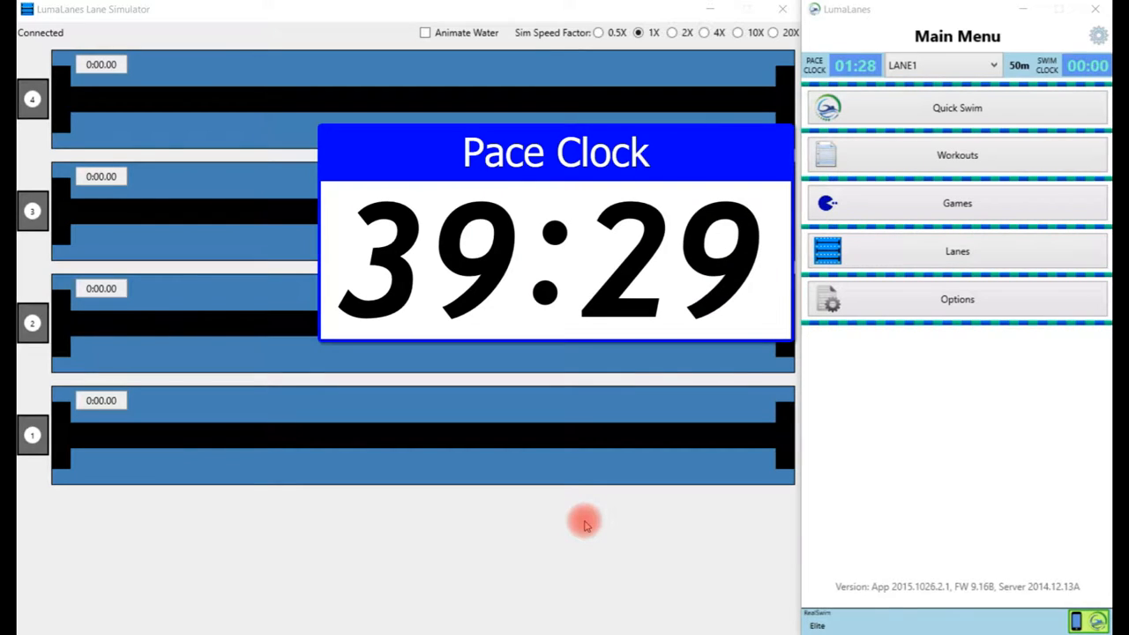
pyautogui.moveTo(775, 467)
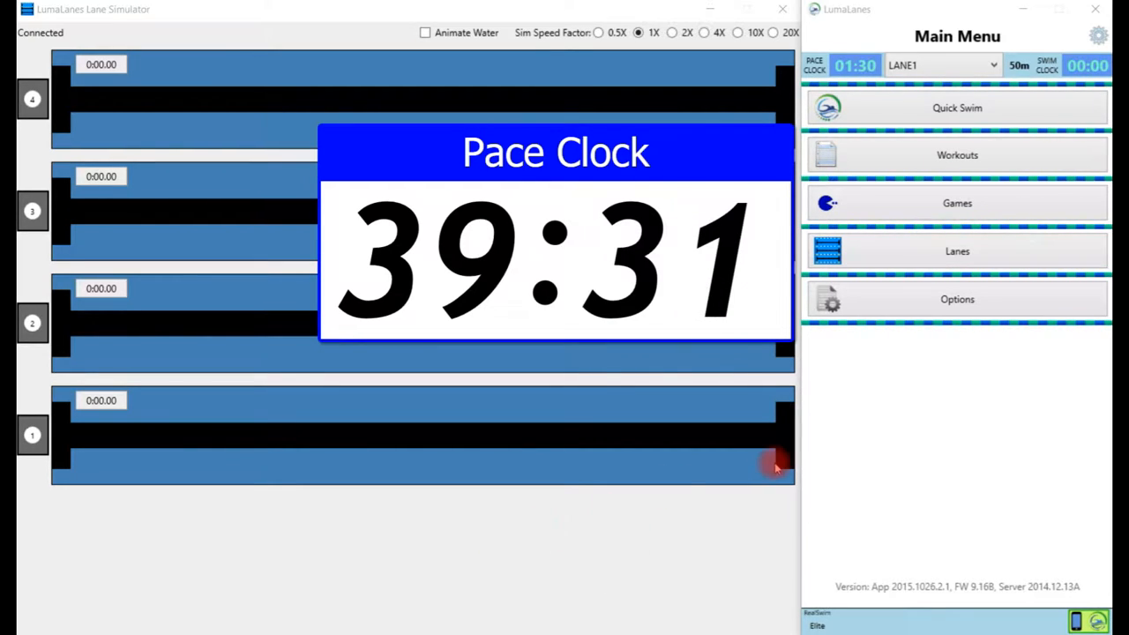
pyautogui.moveTo(938, 360)
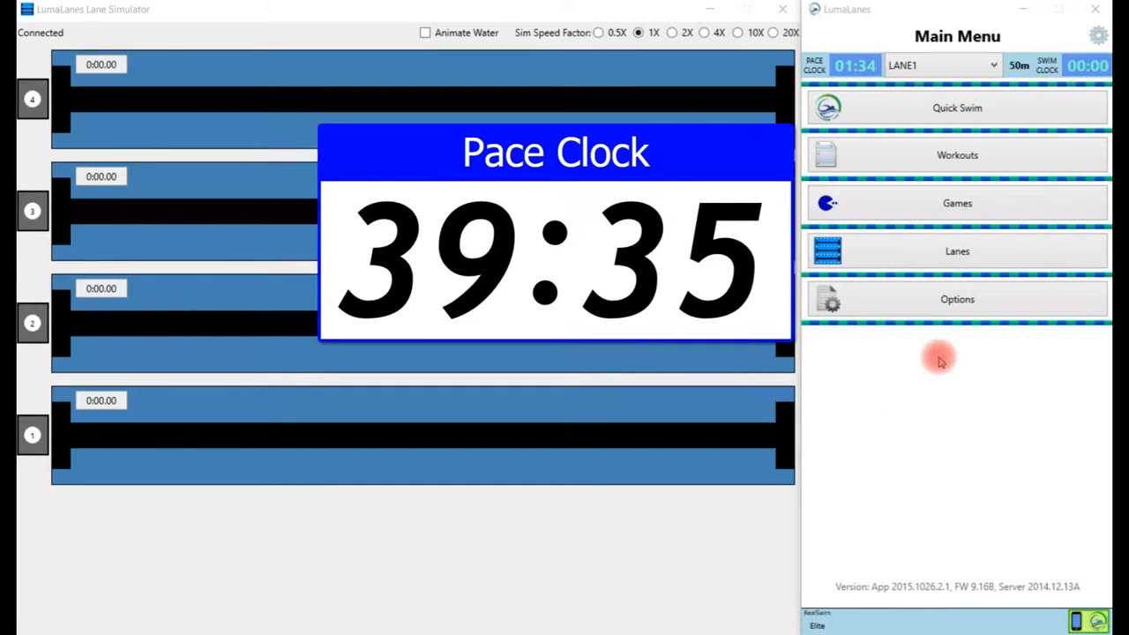
pyautogui.moveTo(974, 406)
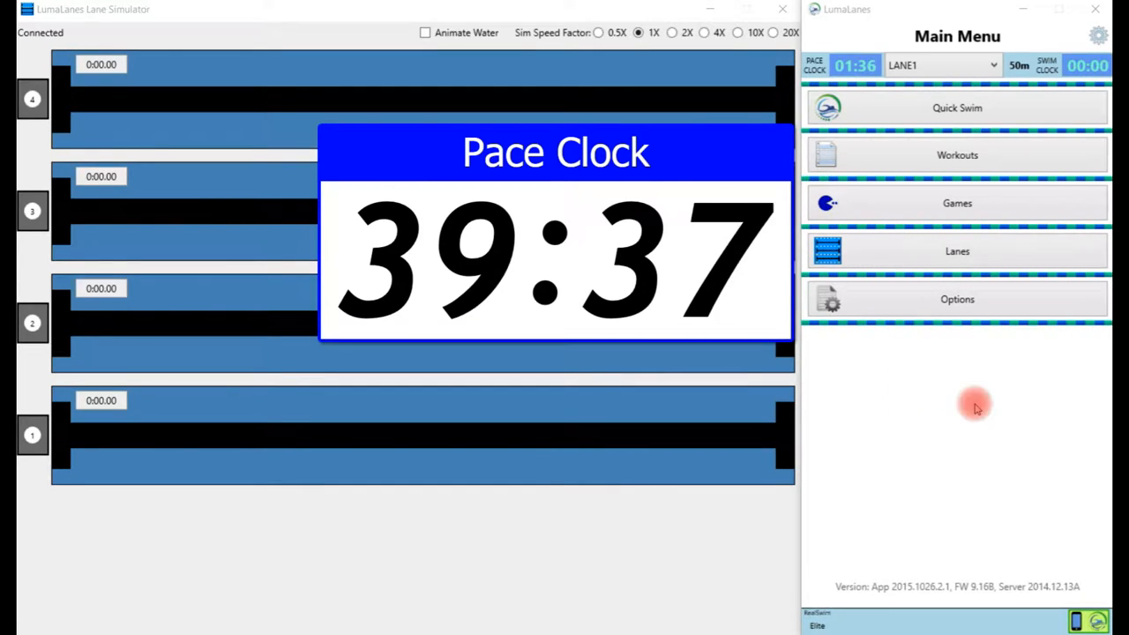
# Leave Pace Clock Rollover at 60 mins in Options and return to the main menu.
pyautogui.click(956, 299)
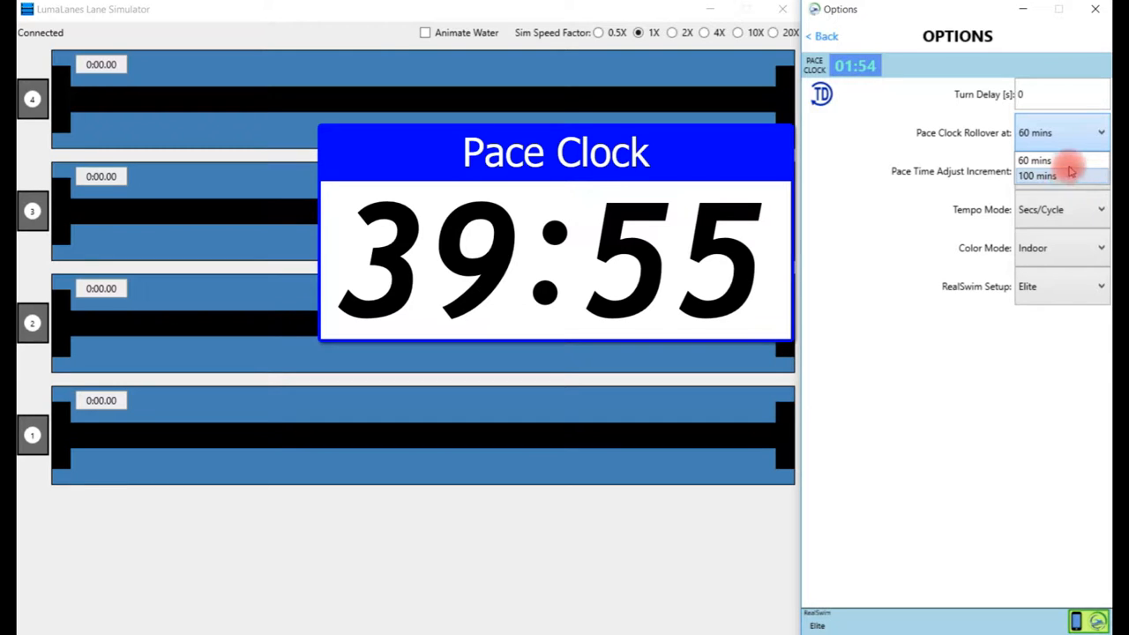
pyautogui.click(1023, 171)
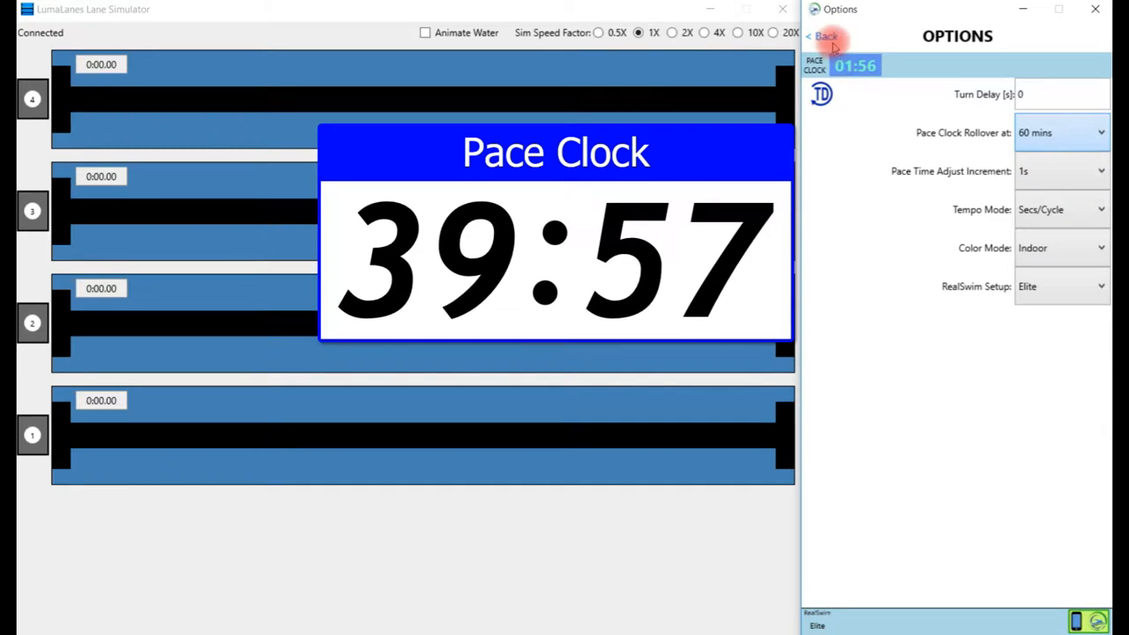
pyautogui.click(820, 35)
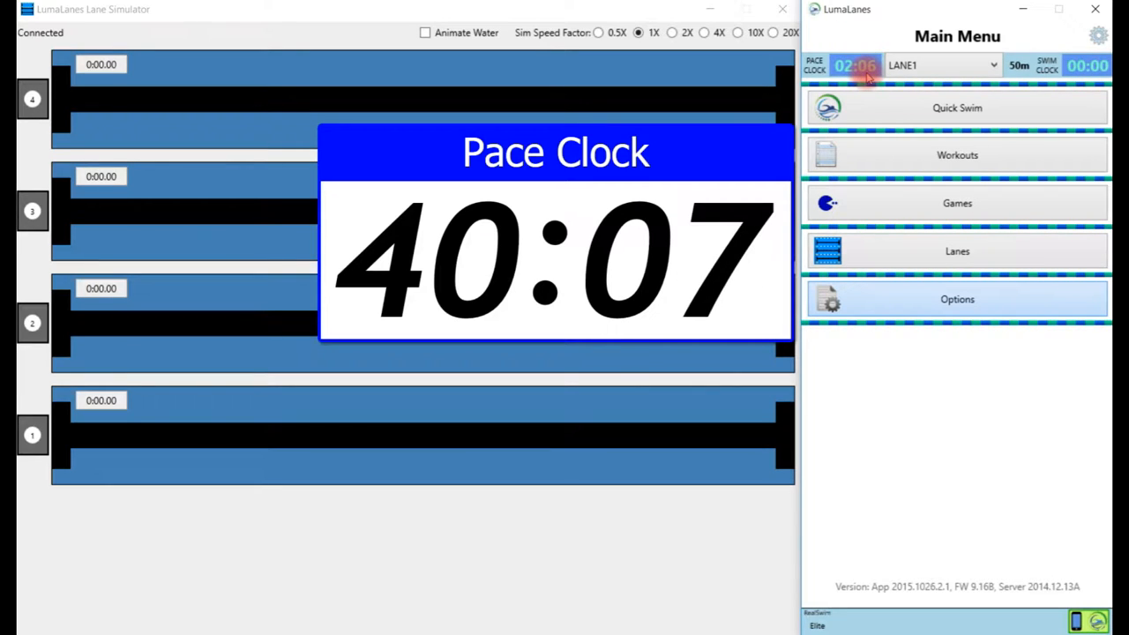
# Enter 40:45 on the Set Pace Clock keypad to match the simulator's clock.
pyautogui.click(854, 64)
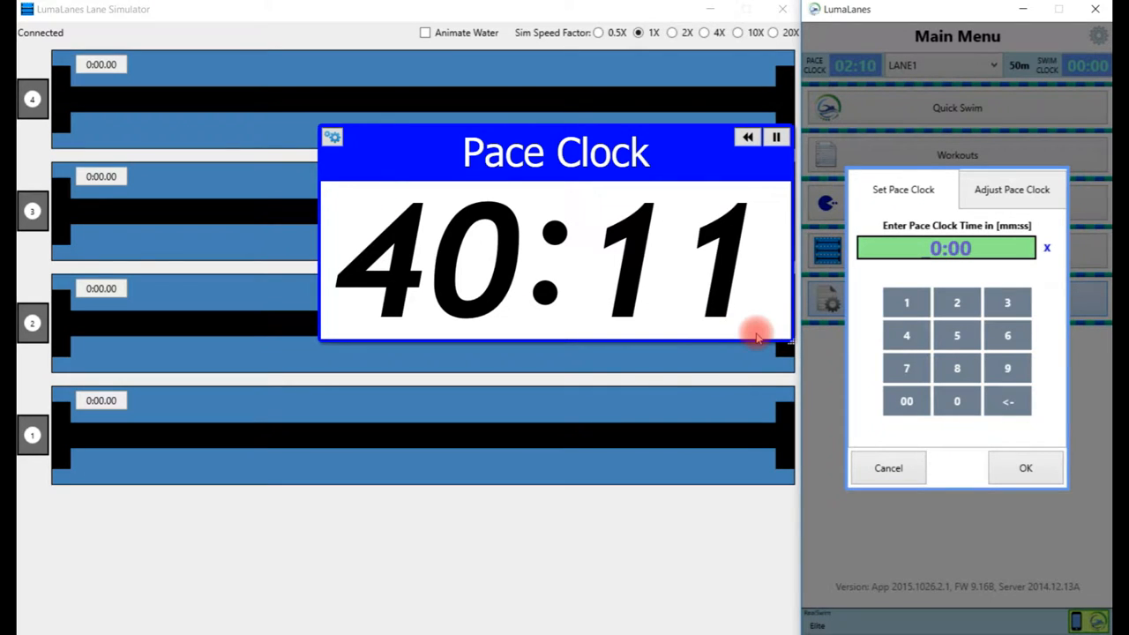
pyautogui.moveTo(864, 291)
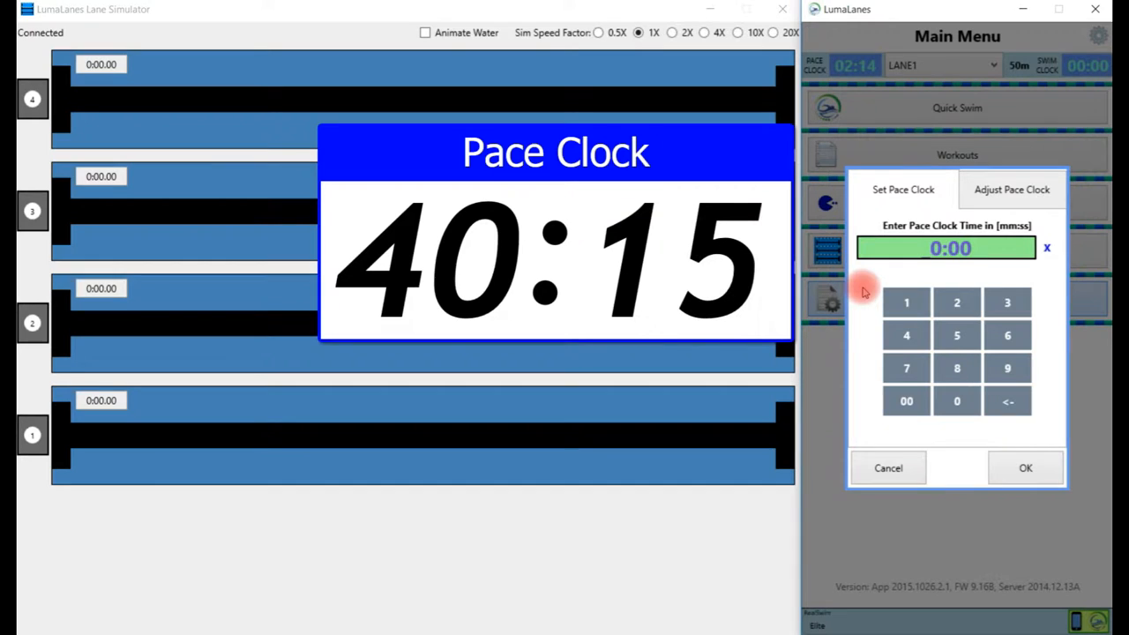
pyautogui.moveTo(895, 212)
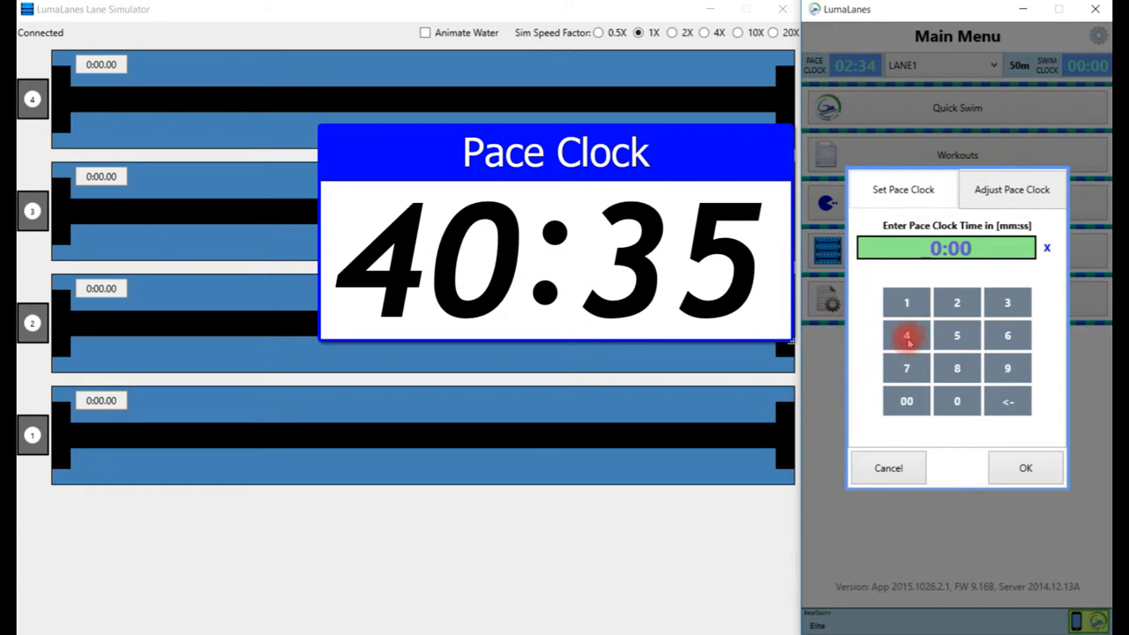
pyautogui.click(906, 335)
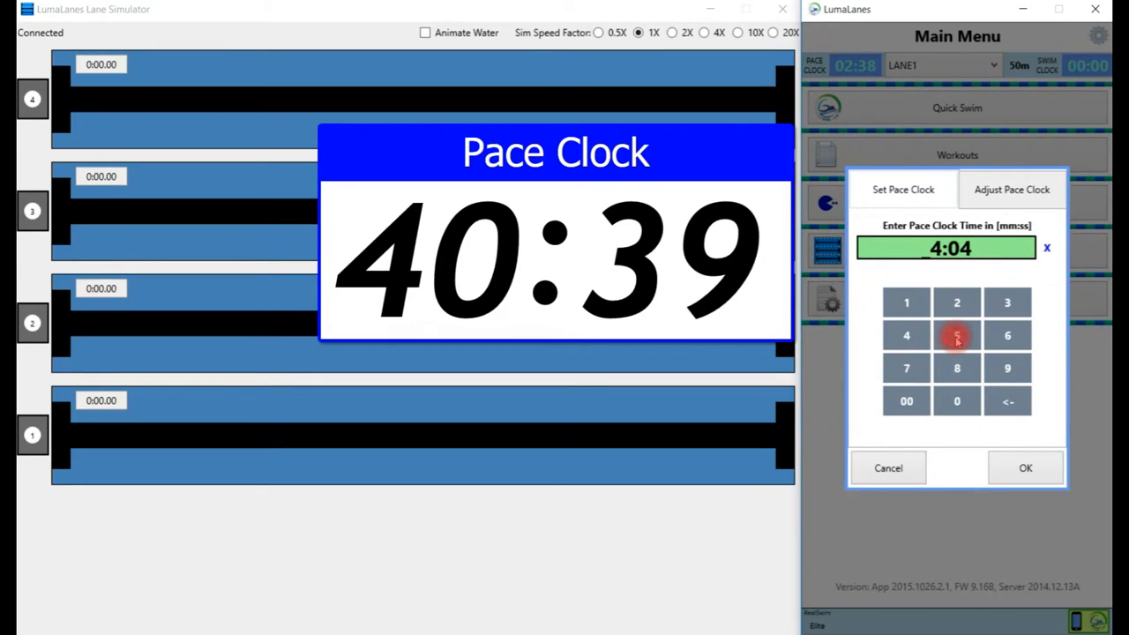
pyautogui.click(956, 335)
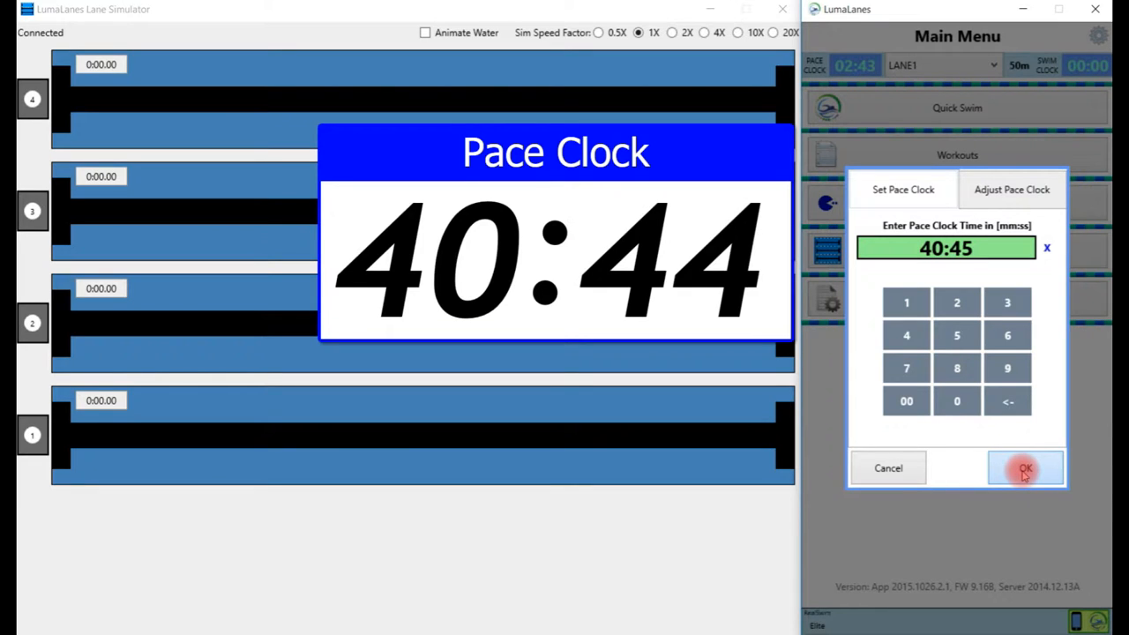
# Confirm the new pace clock time of 40:45.
pyautogui.click(1023, 467)
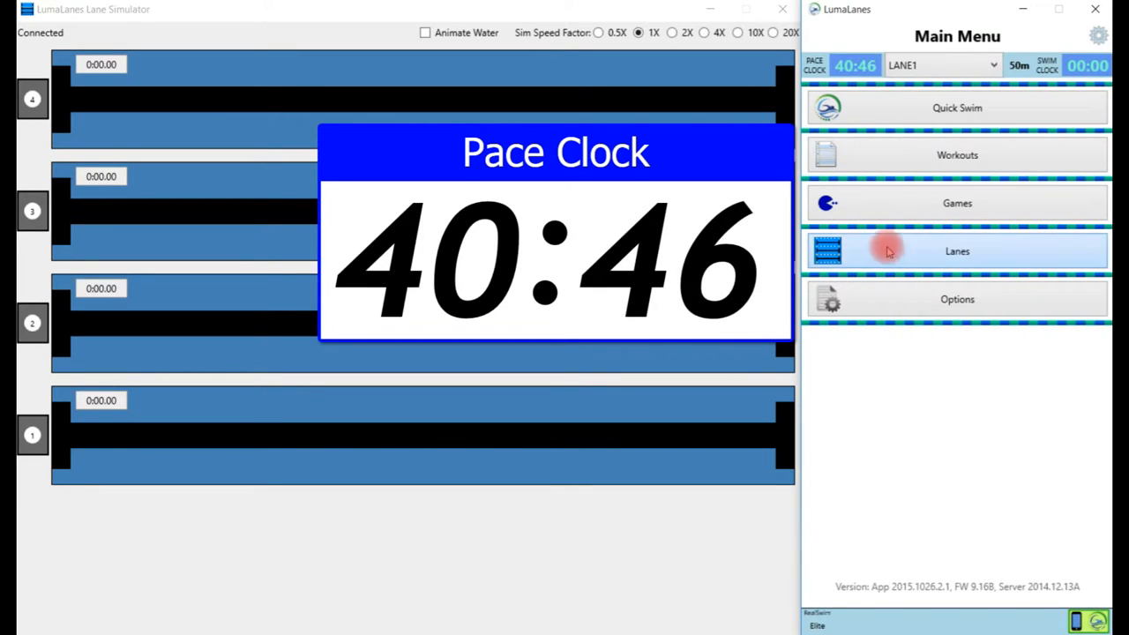
pyautogui.moveTo(863, 81)
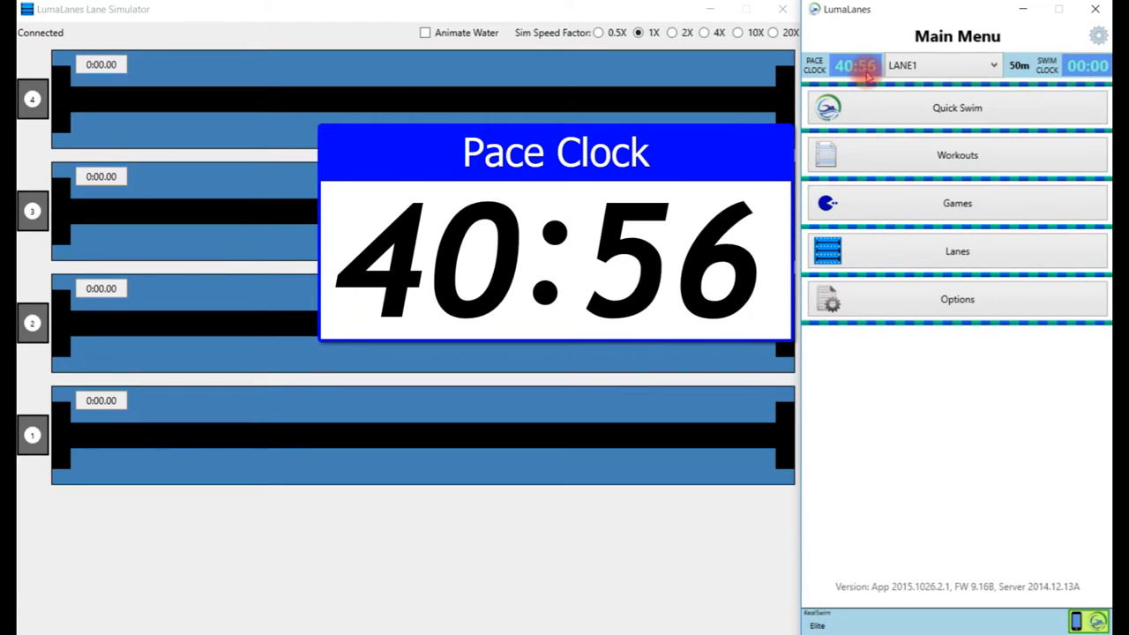
# Nudge the pace clock back 0.1 s once, then forward 0.1 s repeatedly until both clocks read 41:28.
pyautogui.click(854, 63)
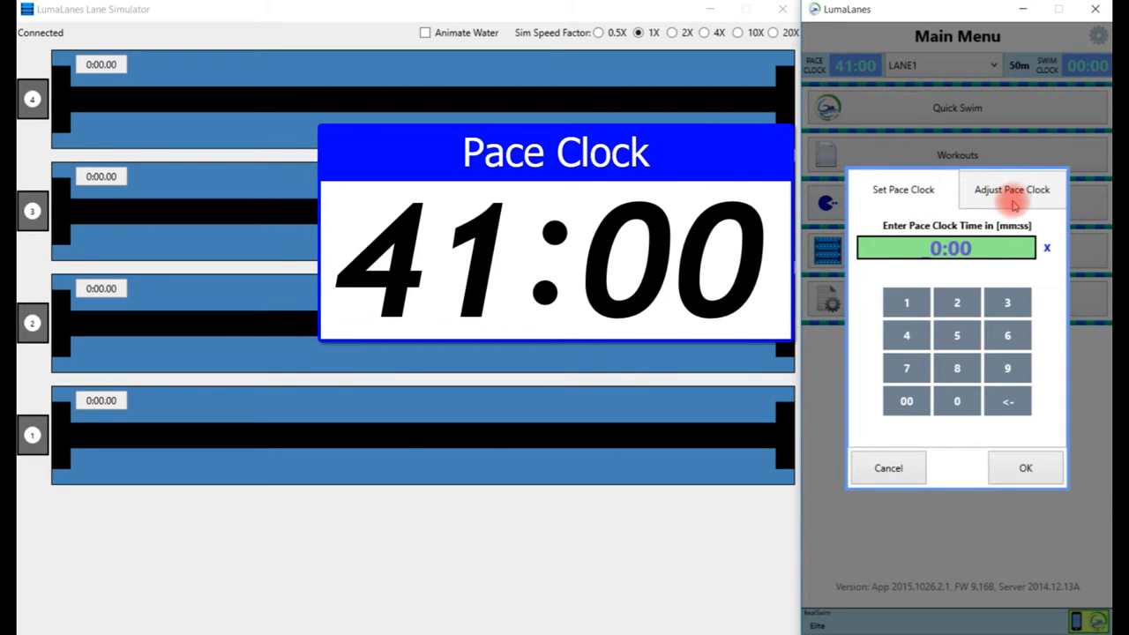
pyautogui.click(1012, 189)
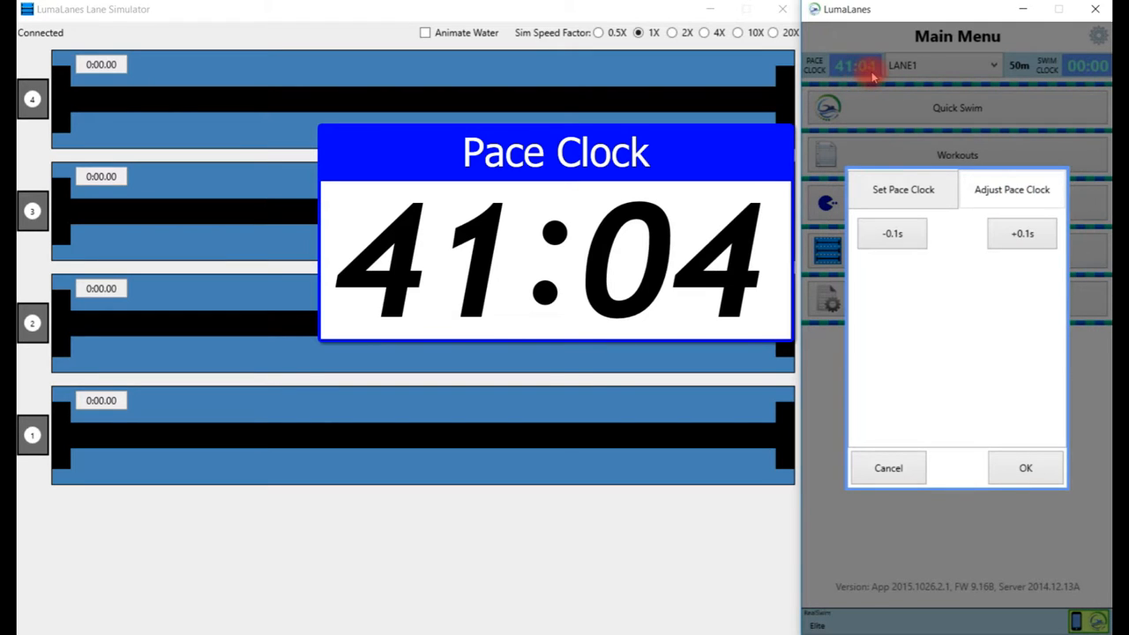
pyautogui.click(1021, 232)
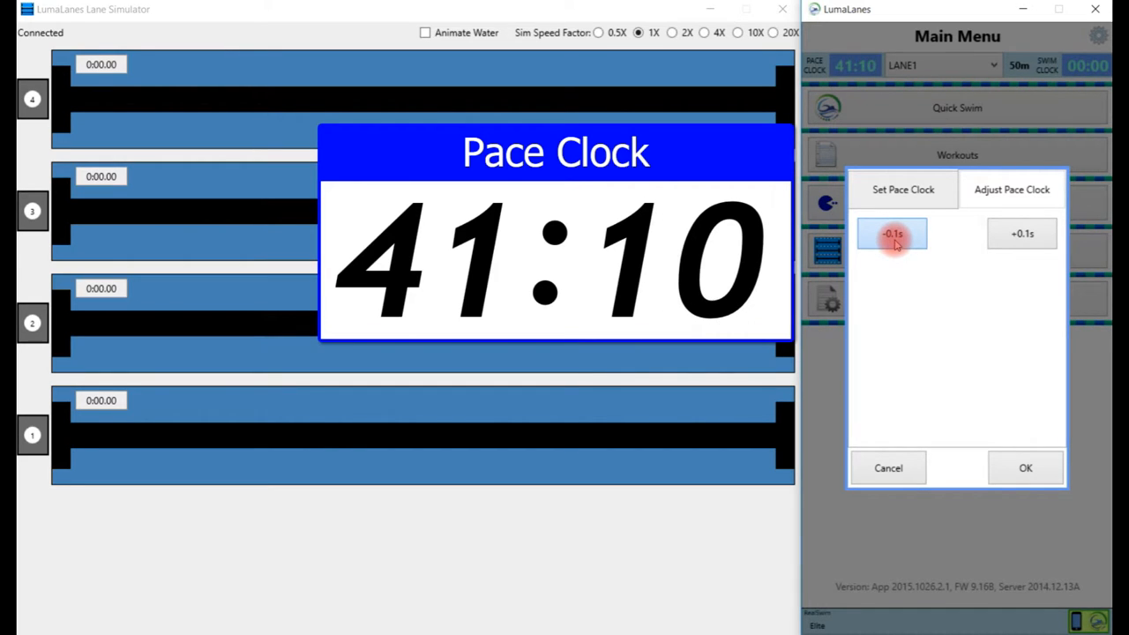
pyautogui.click(1021, 233)
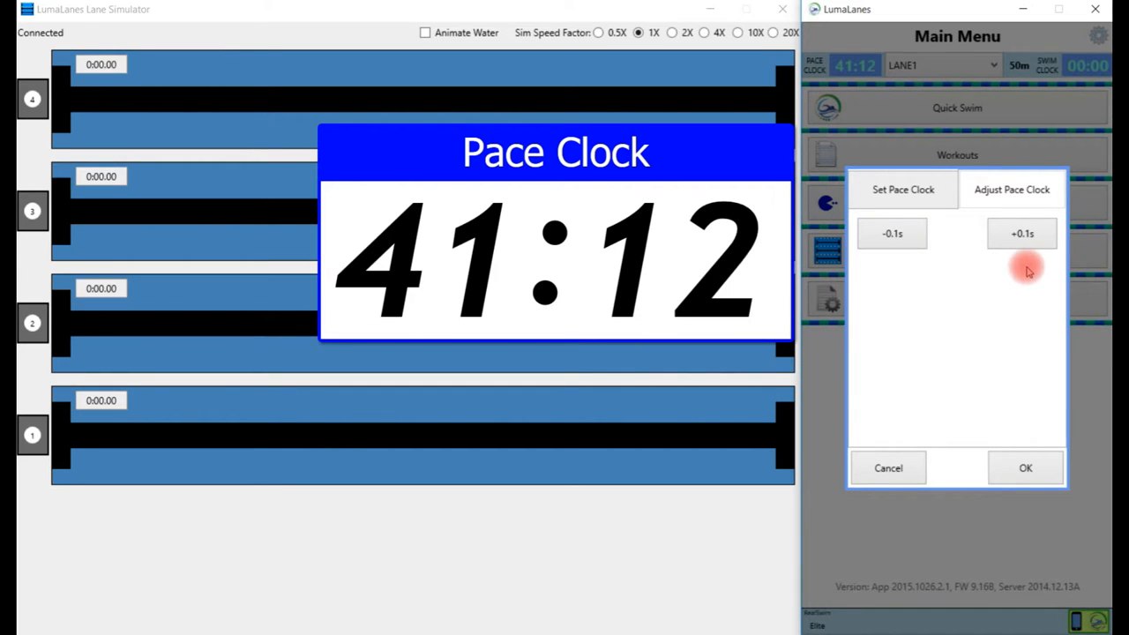
pyautogui.click(1023, 232)
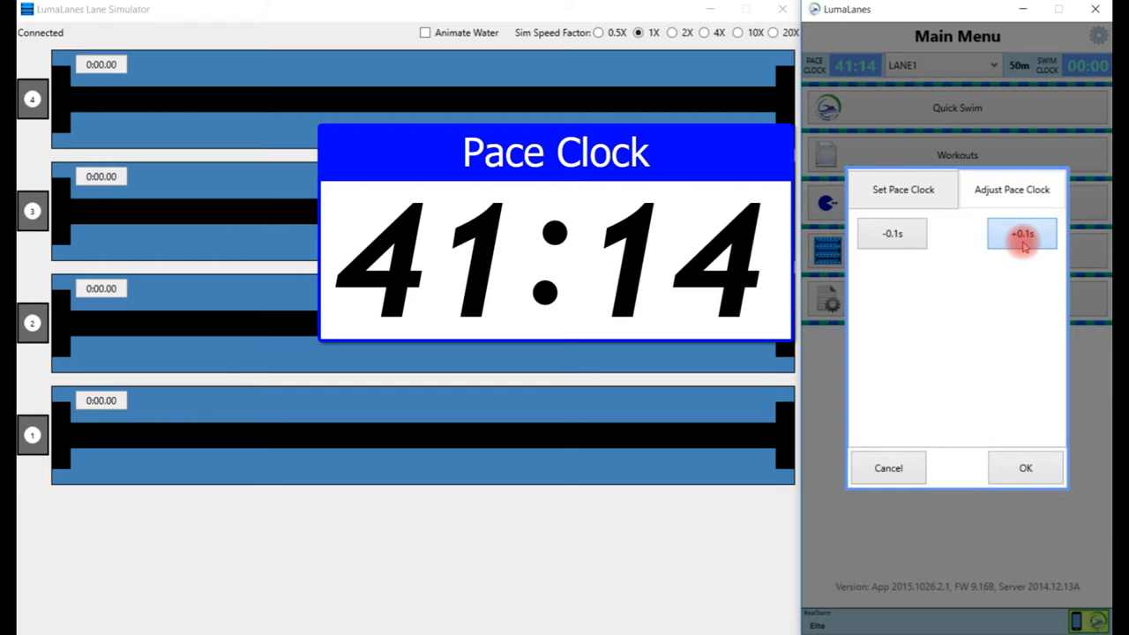
pyautogui.click(1021, 233)
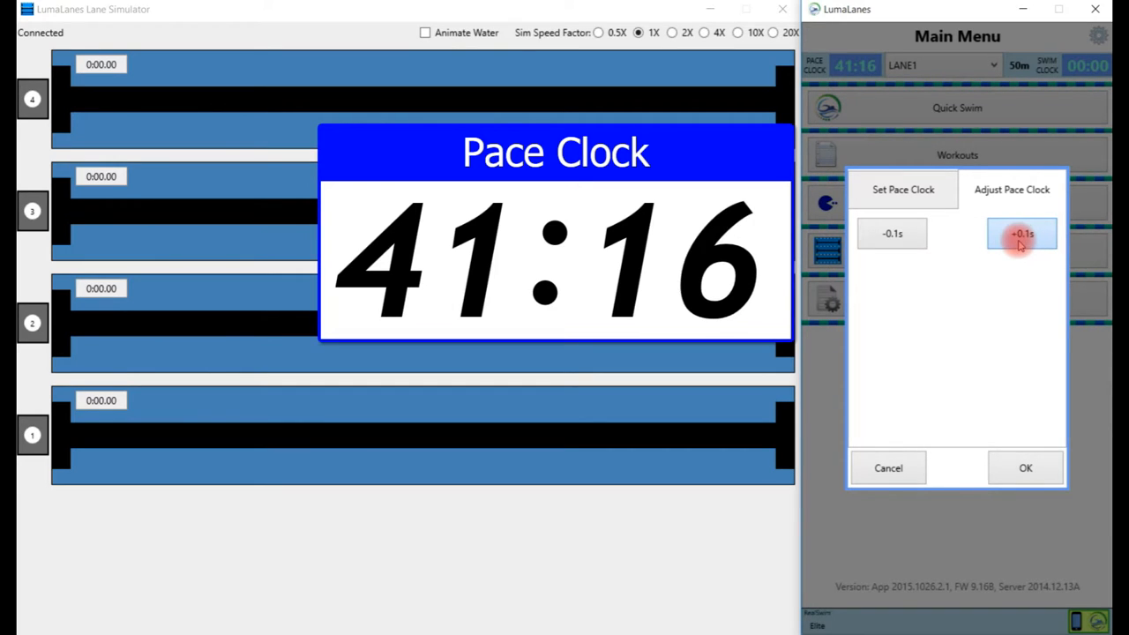
pyautogui.click(1021, 233)
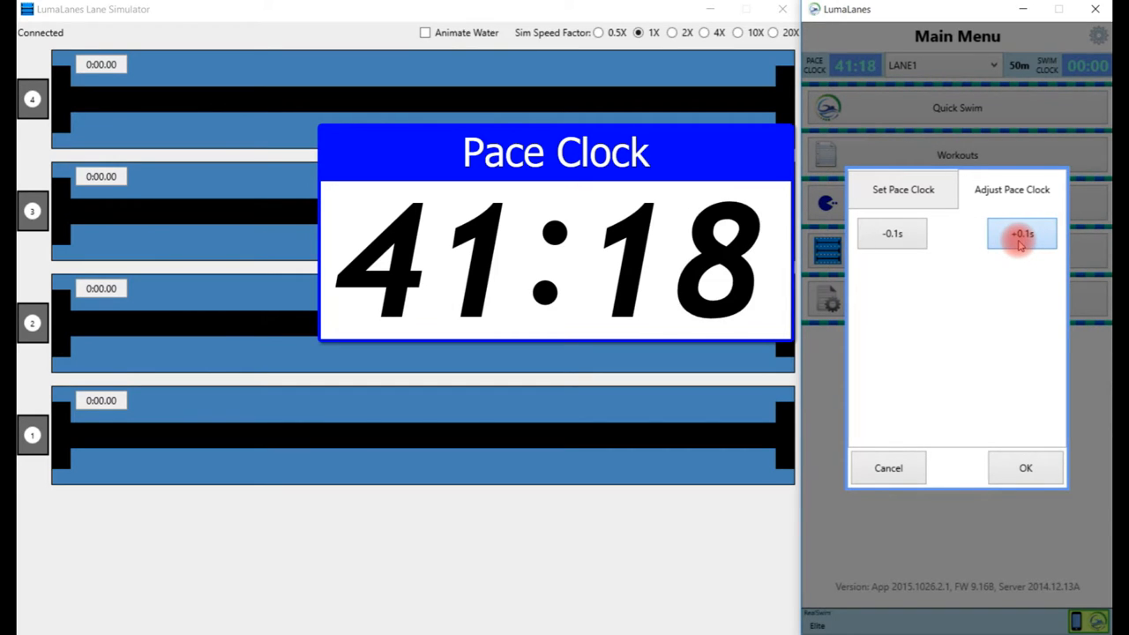
pyautogui.click(1021, 232)
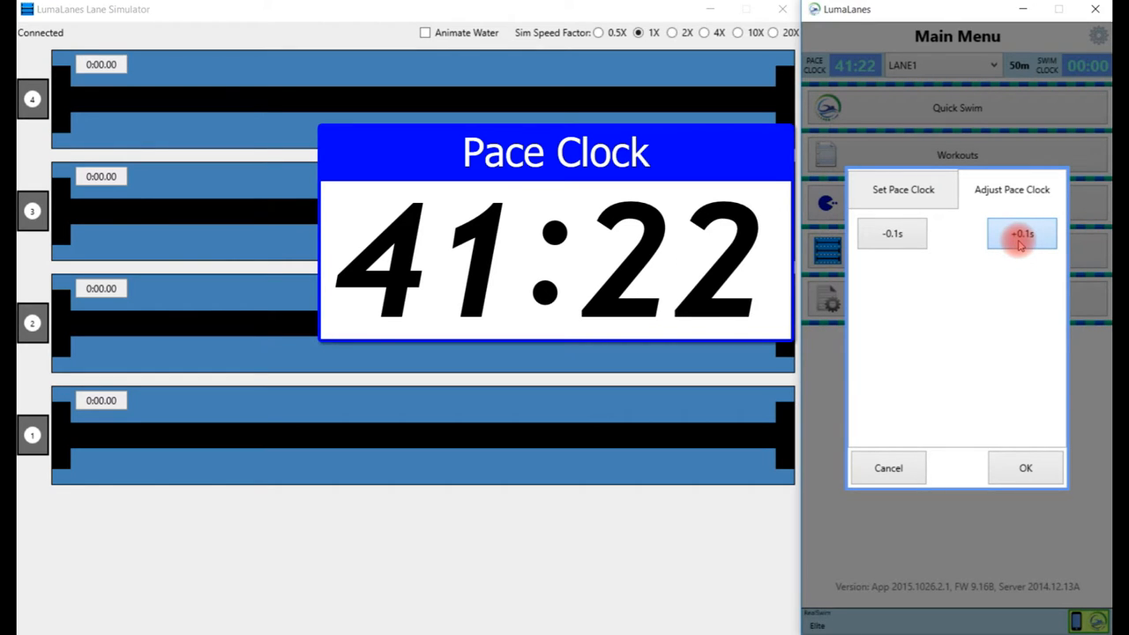
pyautogui.click(1021, 232)
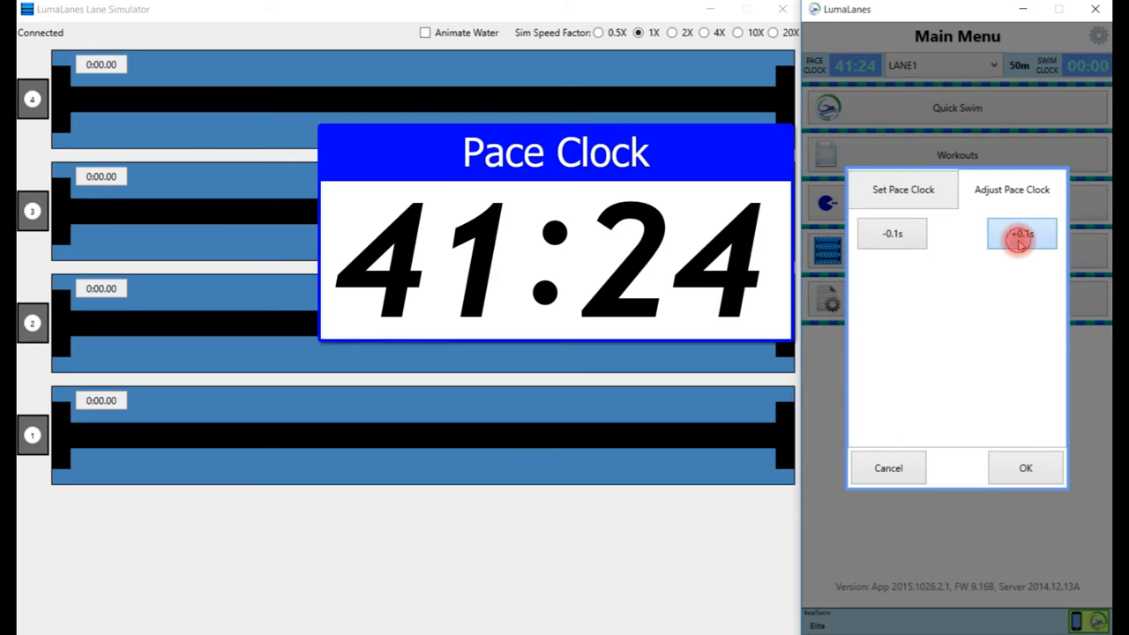
pyautogui.click(1021, 233)
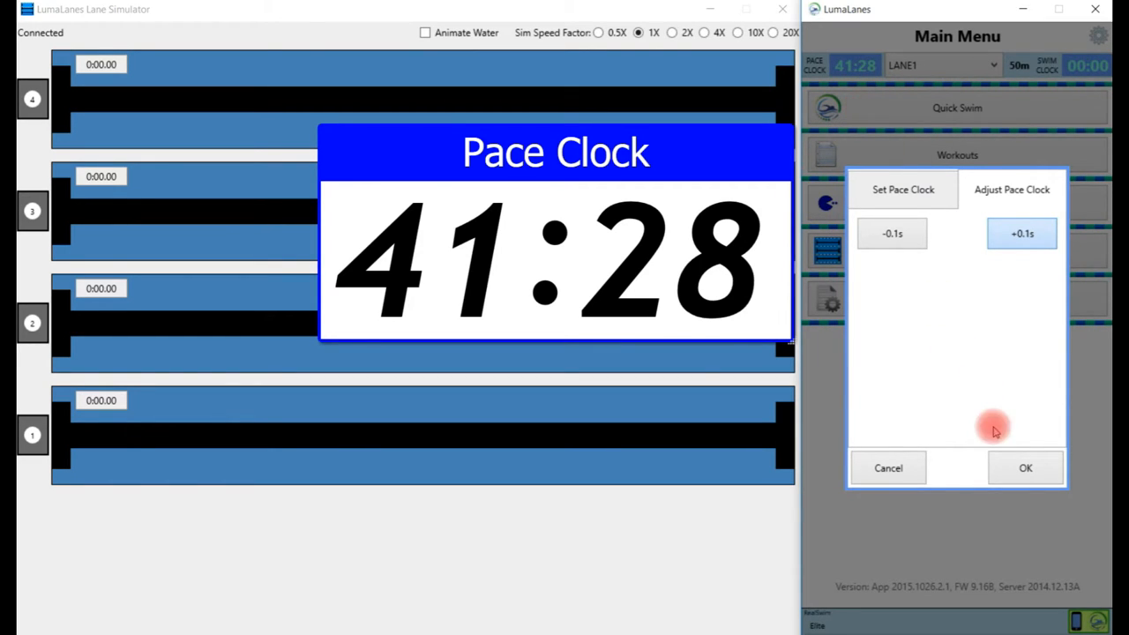
# Accept the fine-tuned pace clock, leaving both clocks at 41:34.
pyautogui.click(1025, 467)
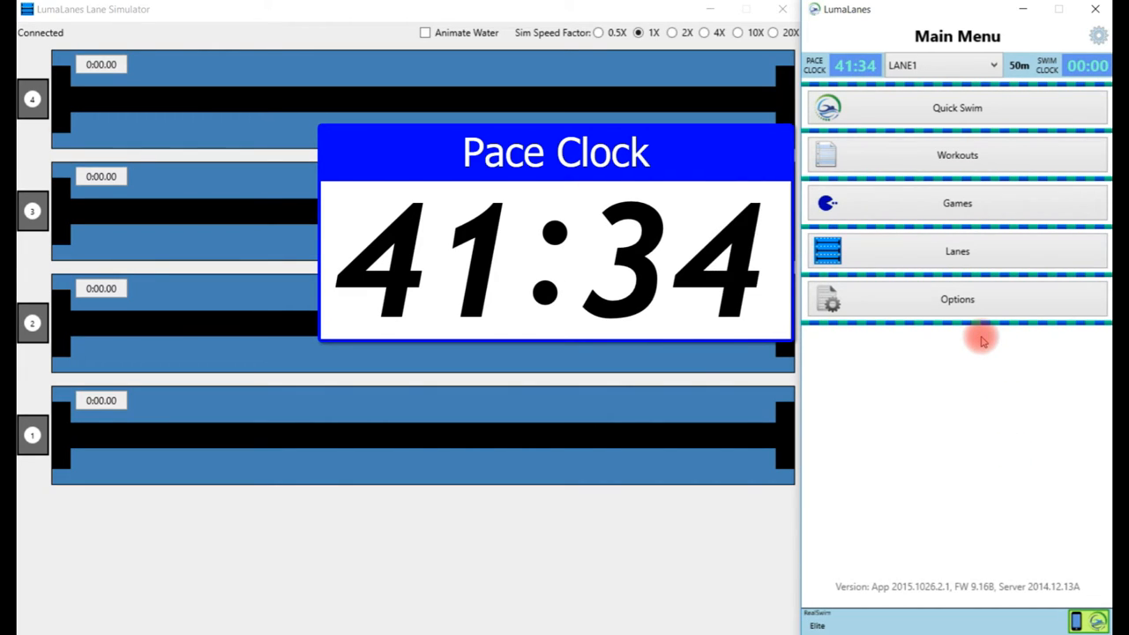
pyautogui.moveTo(1002, 491)
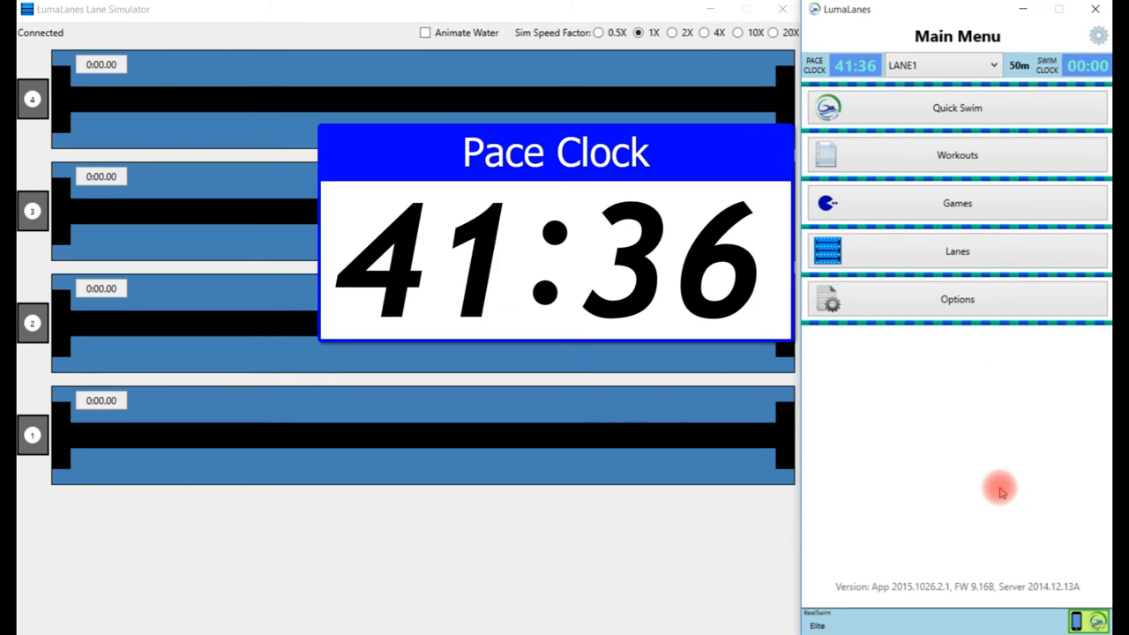